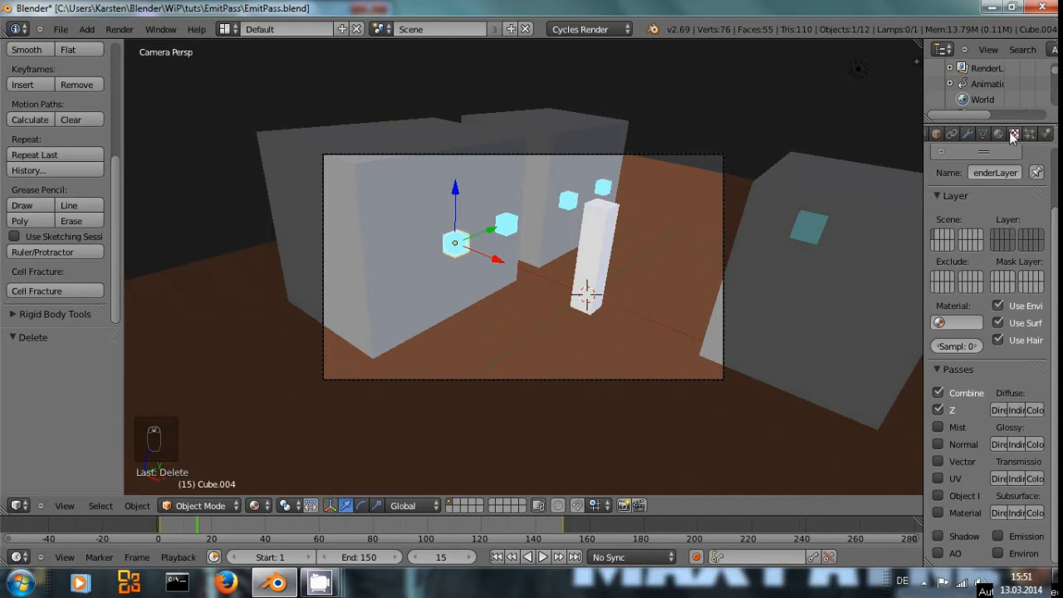
Step: Show the cube's Material.002, a light blue Emission surface at strength 2
click(1014, 133)
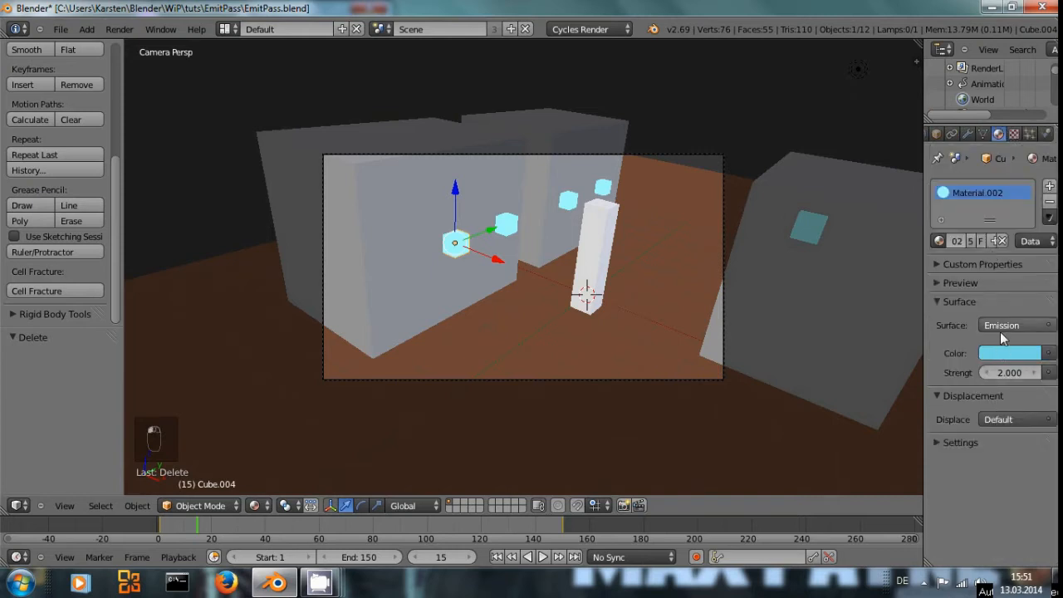
mouse_move(1003, 351)
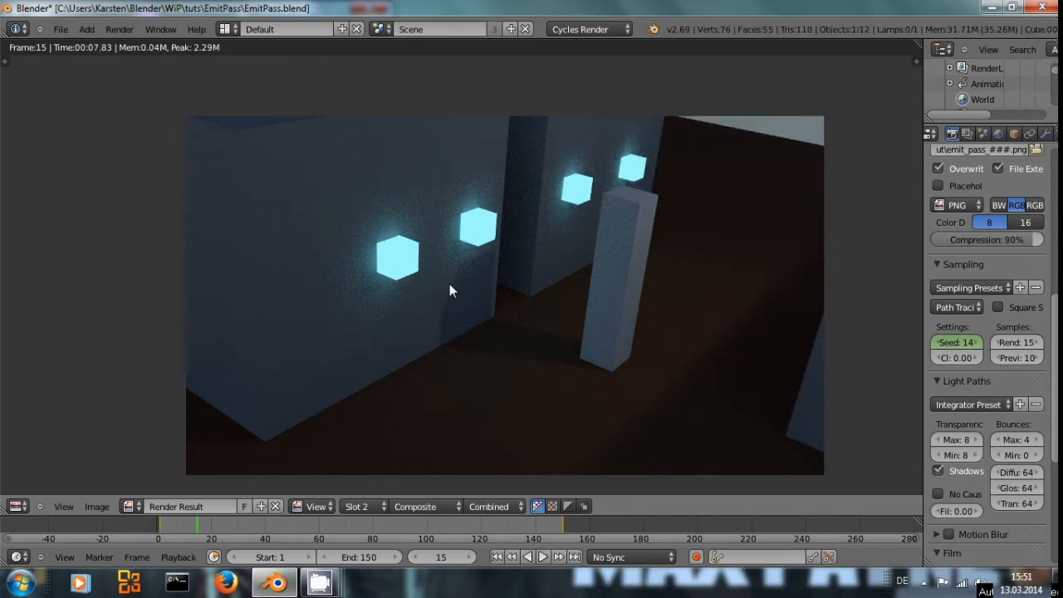
mouse_move(468, 264)
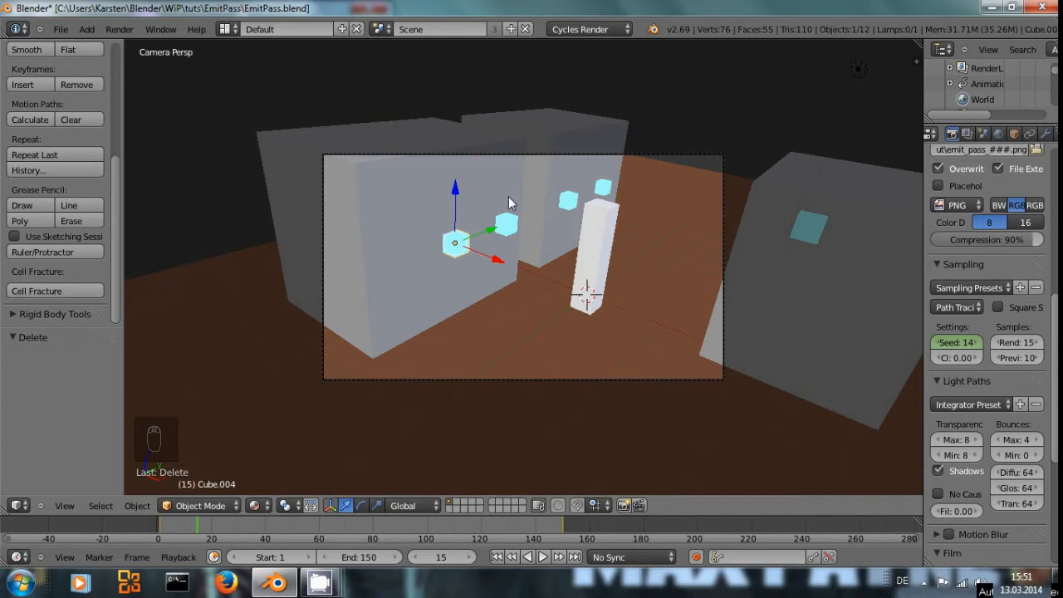
mouse_move(542, 234)
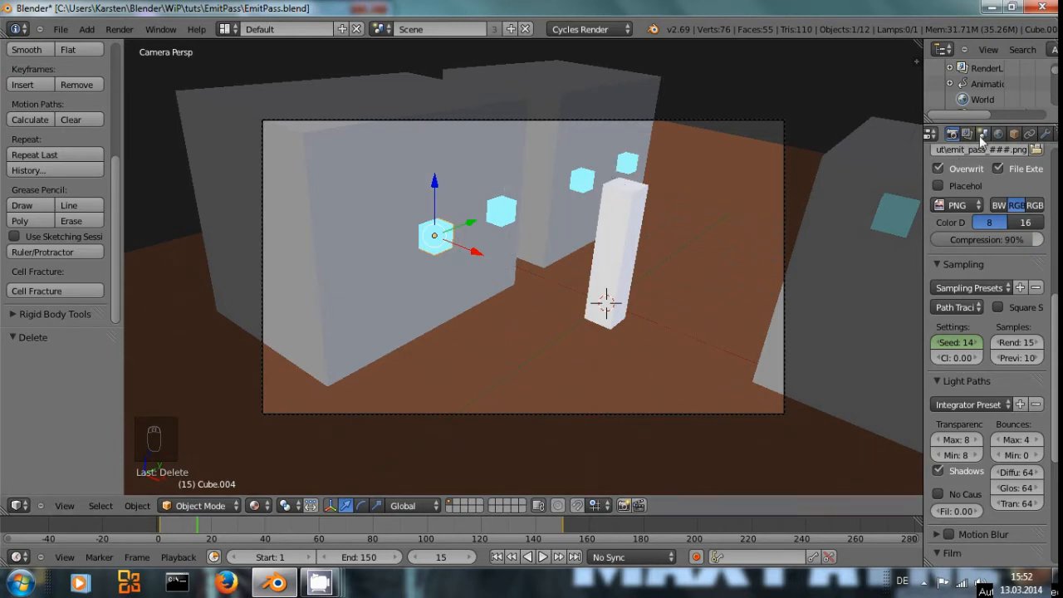
Step: Show the render layer's pass settings after the Cycles test render of the glowing cubes
click(961, 134)
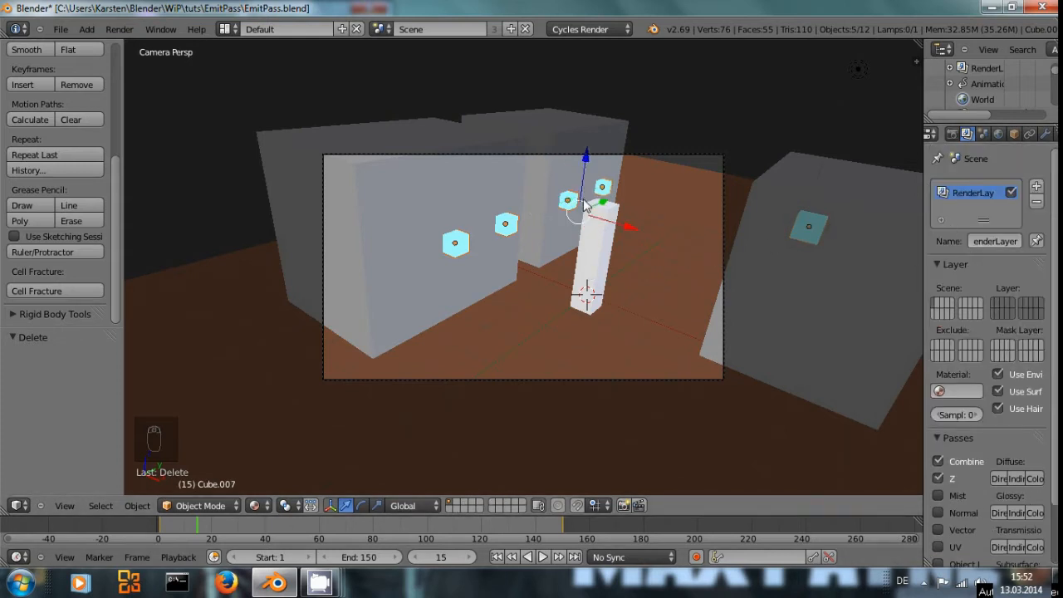
Step: Deselect all objects and enable the Emission pass alongside Combined and Z
key(A)
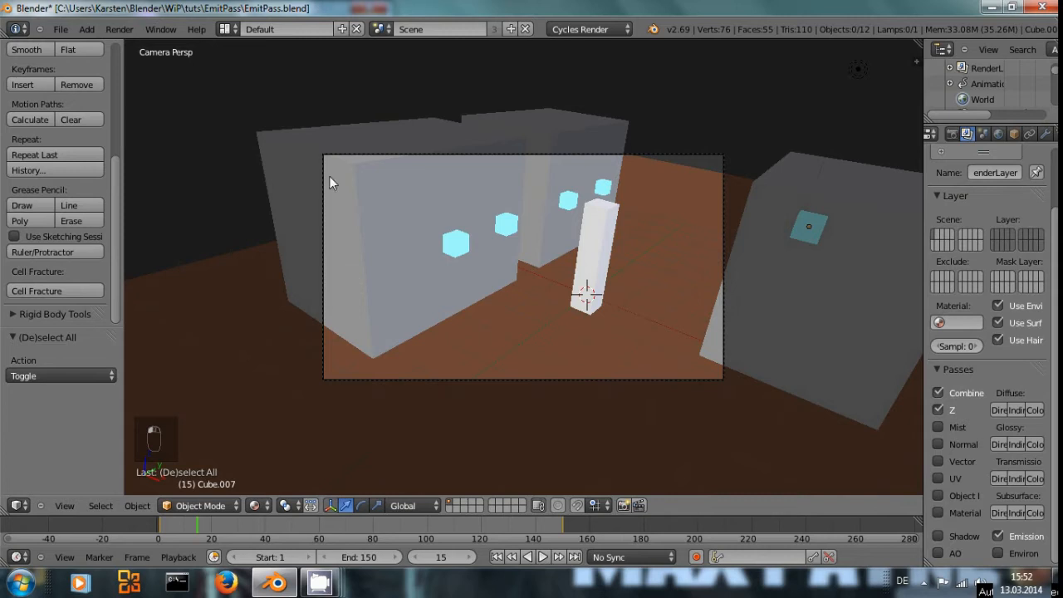
click(17, 505)
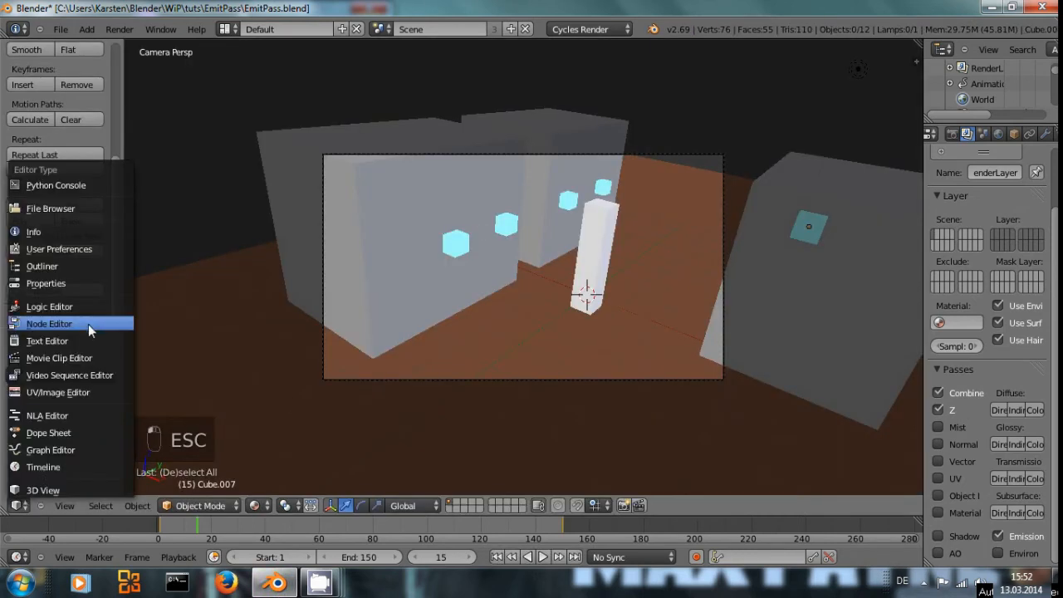
Step: Switch to the compositing node editor and wire the Emit output to the Viewer
click(49, 323)
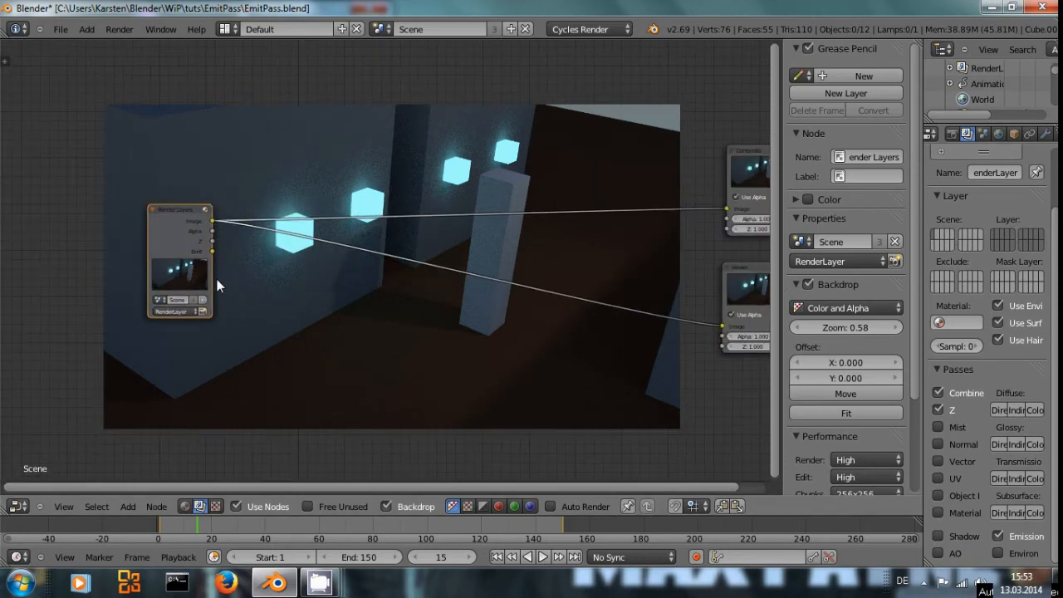
drag(178, 210, 91, 177)
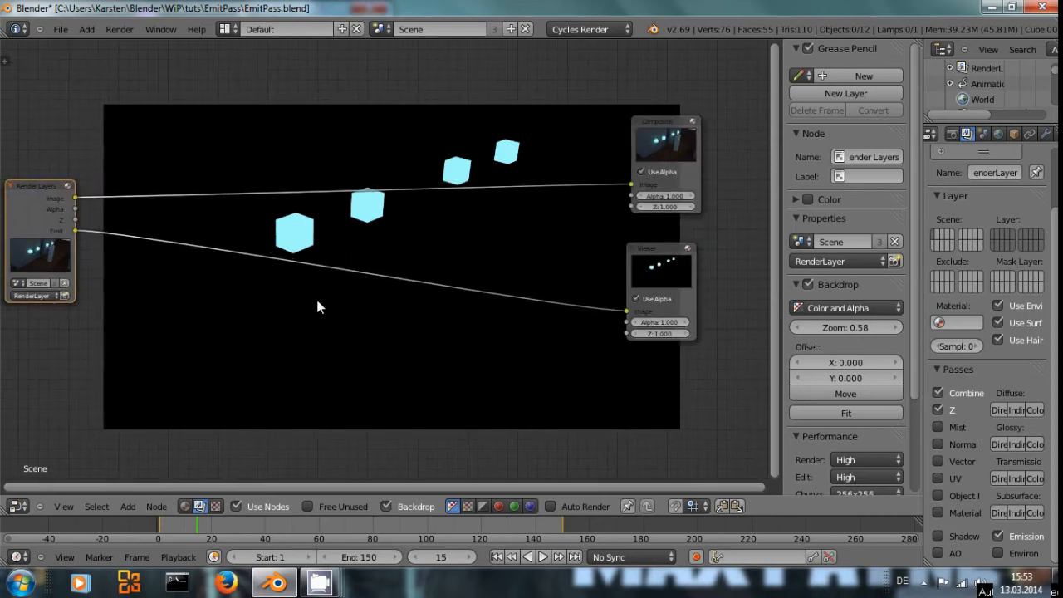
Step: Add a streak Glare node with 3 streaks, 10.8° angle offset and mix 1.0
click(127, 506)
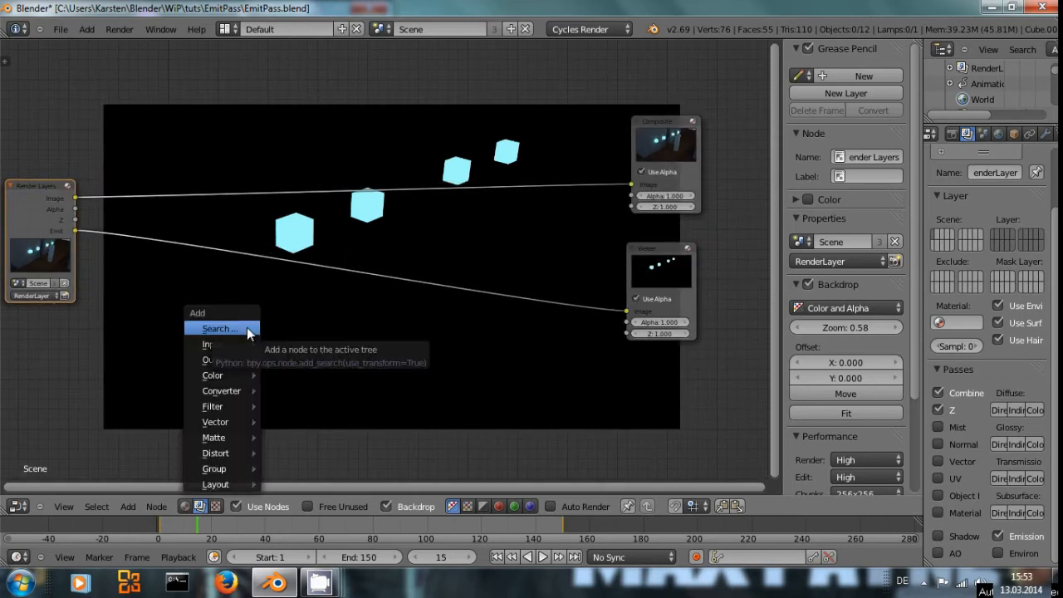
mouse_move(232, 454)
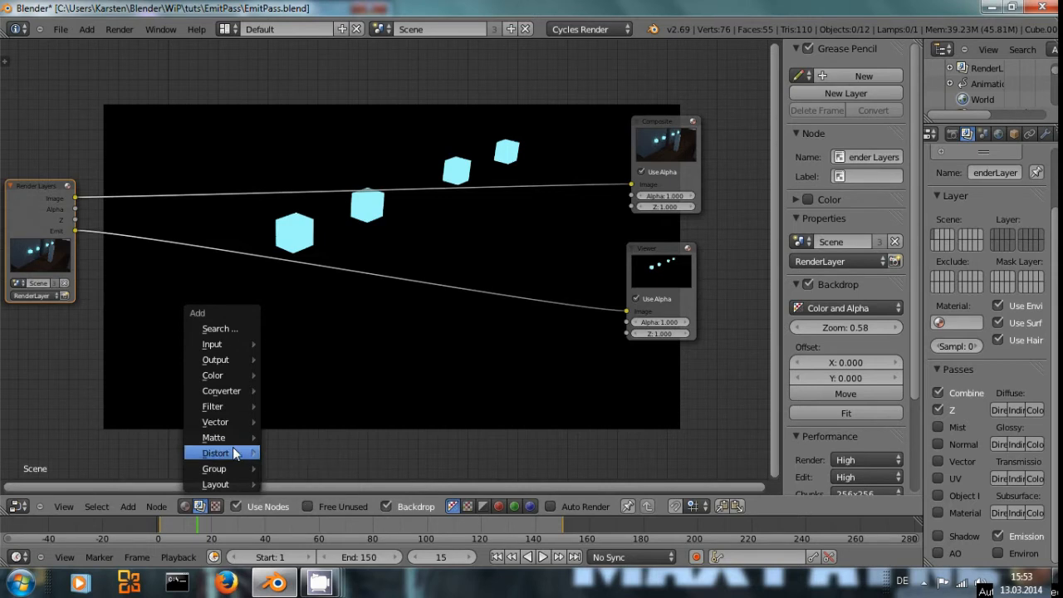
mouse_move(233, 406)
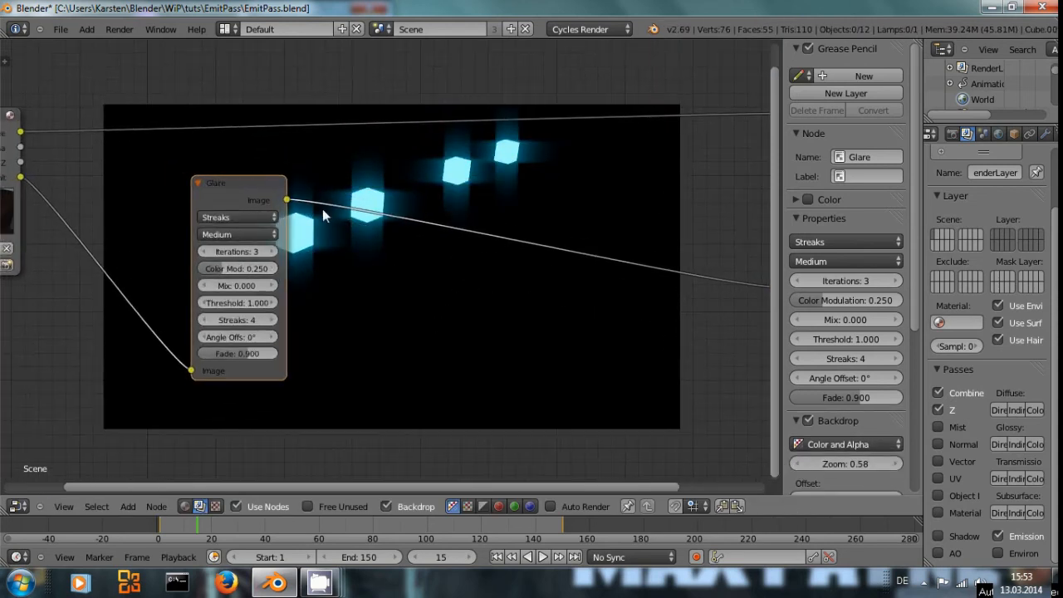
click(233, 281)
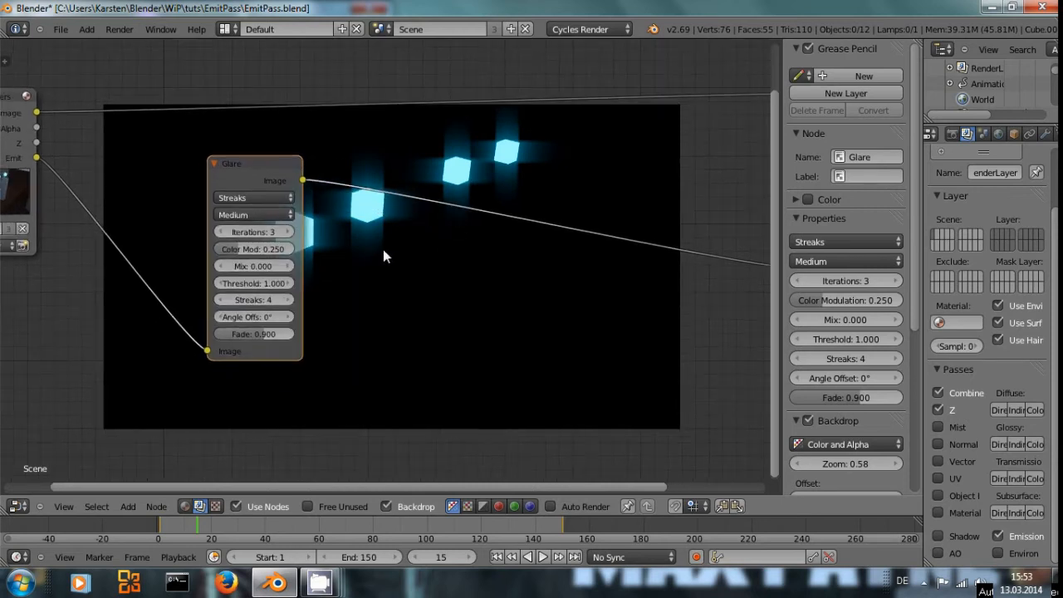
click(222, 299)
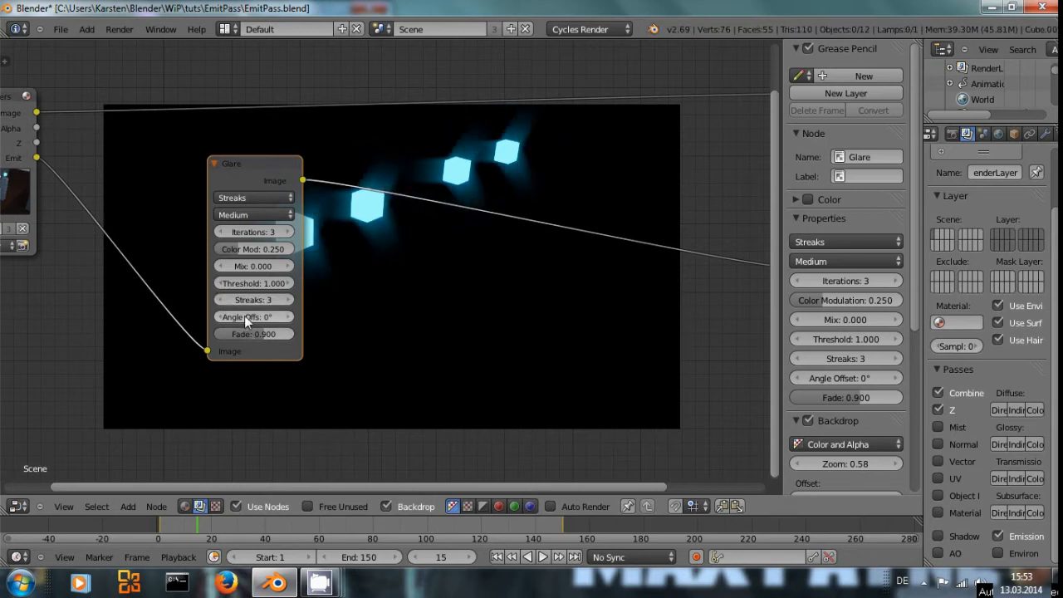
drag(232, 316, 265, 316)
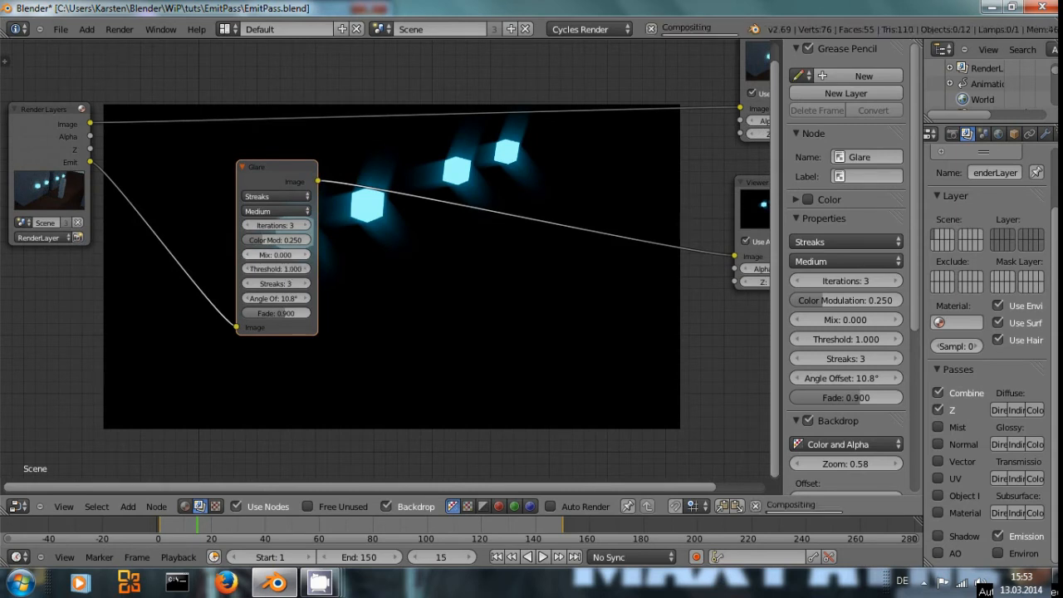
click(277, 254)
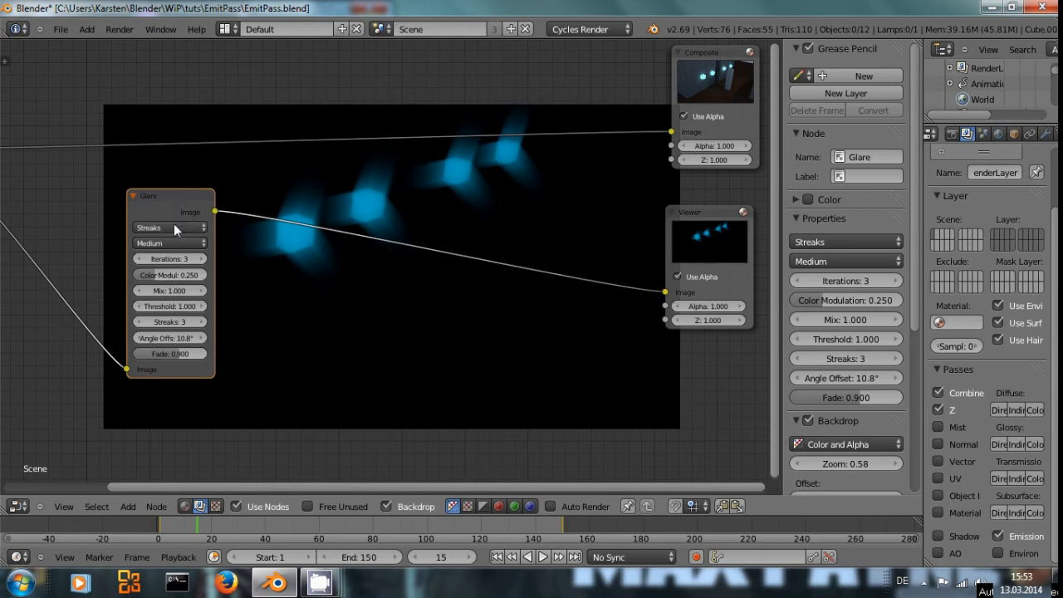
mouse_move(185, 222)
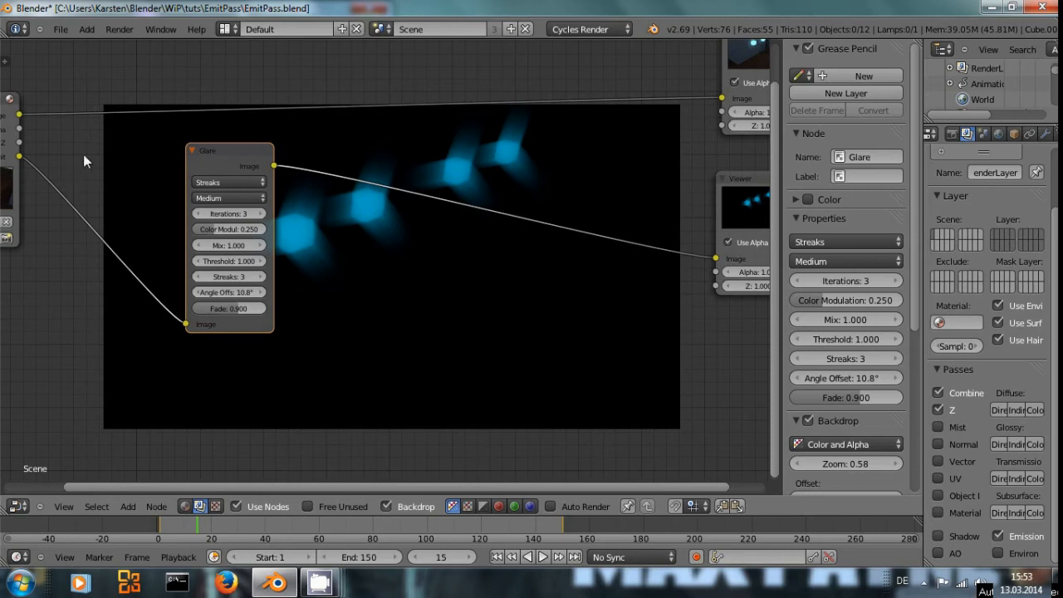
mouse_move(369, 176)
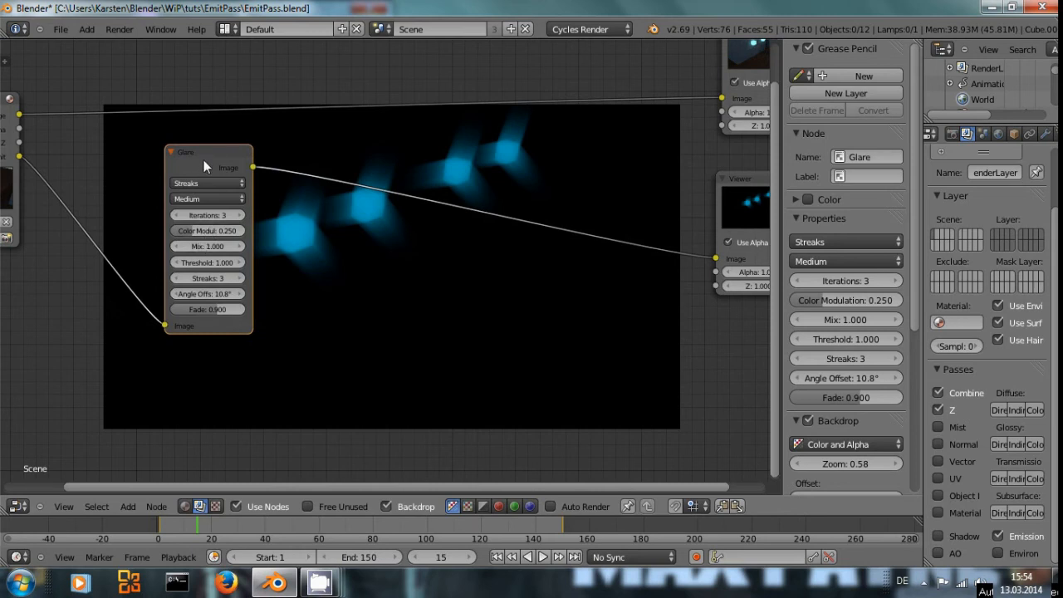
mouse_move(378, 215)
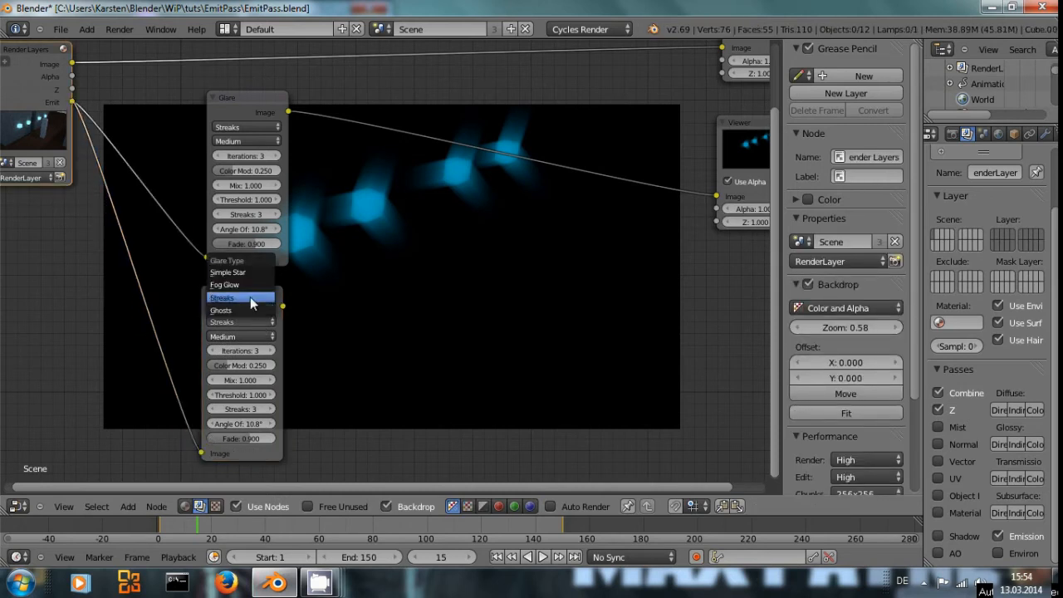
Step: Switch the copied Glare node to Fog Glow and lower its threshold to 0.5
click(225, 284)
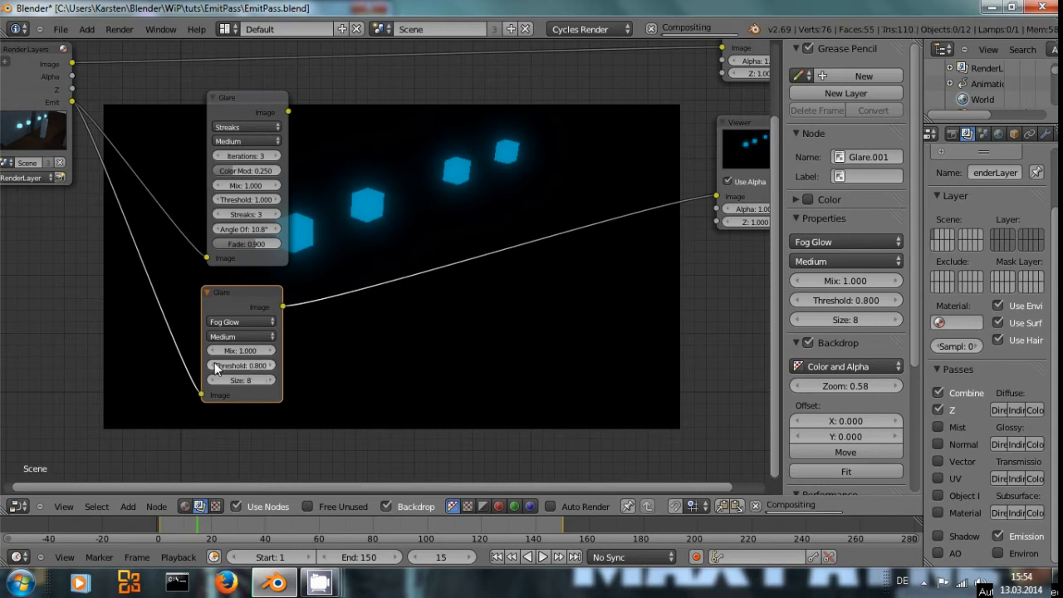
drag(241, 365, 224, 364)
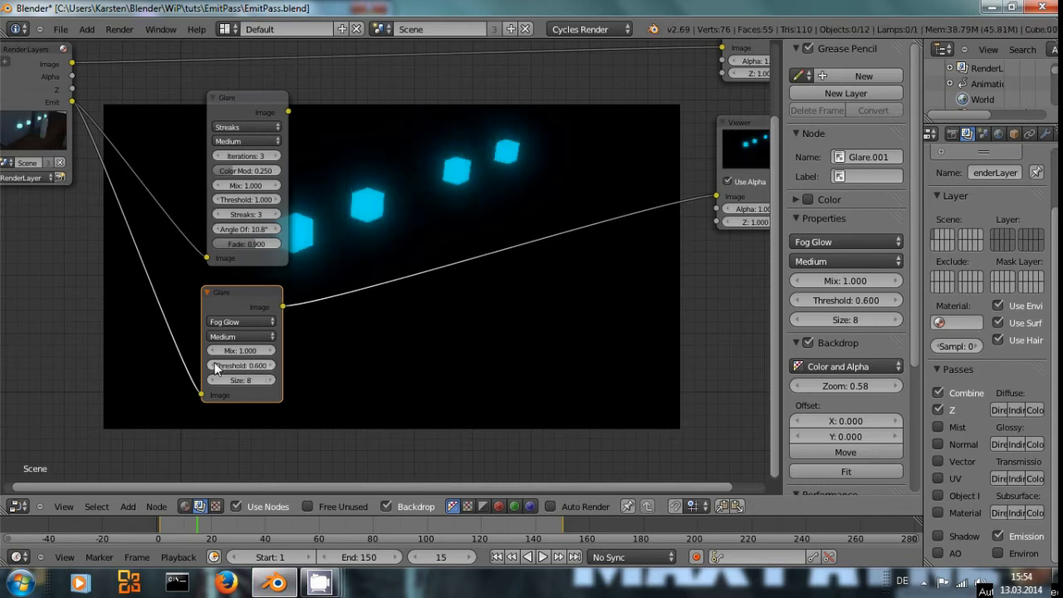
mouse_move(218, 365)
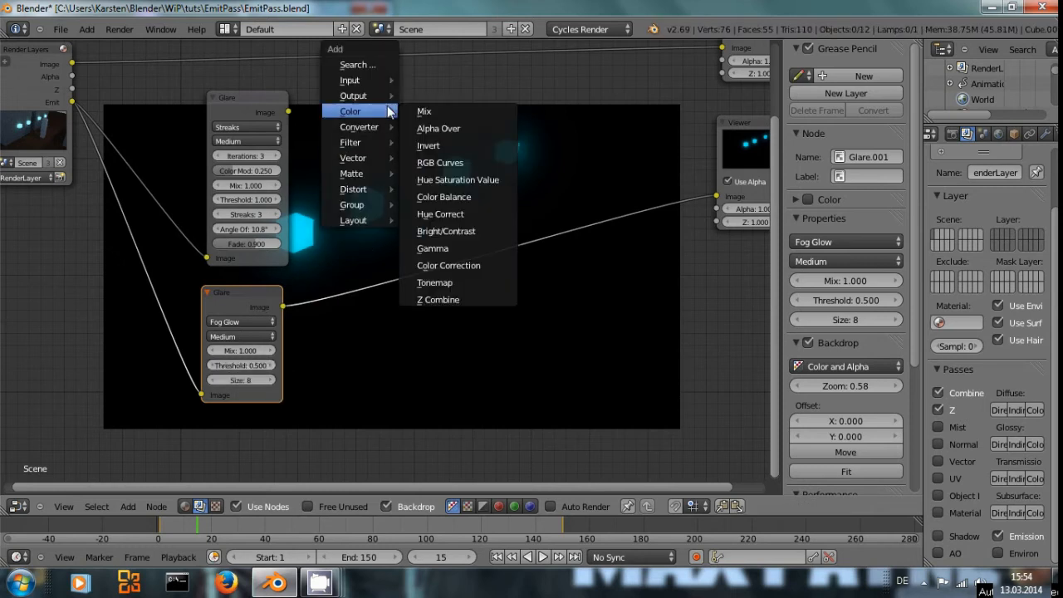
mouse_move(430, 121)
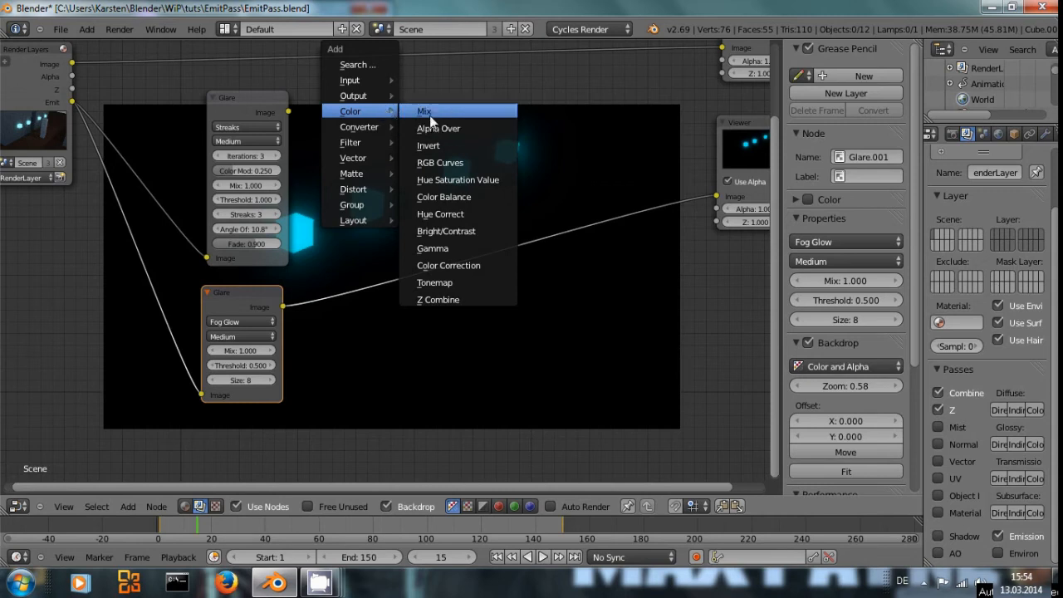
Step: Add an Add-mode Mix node, testing factors 0.8 and 0.1 before restoring 1.0
click(425, 111)
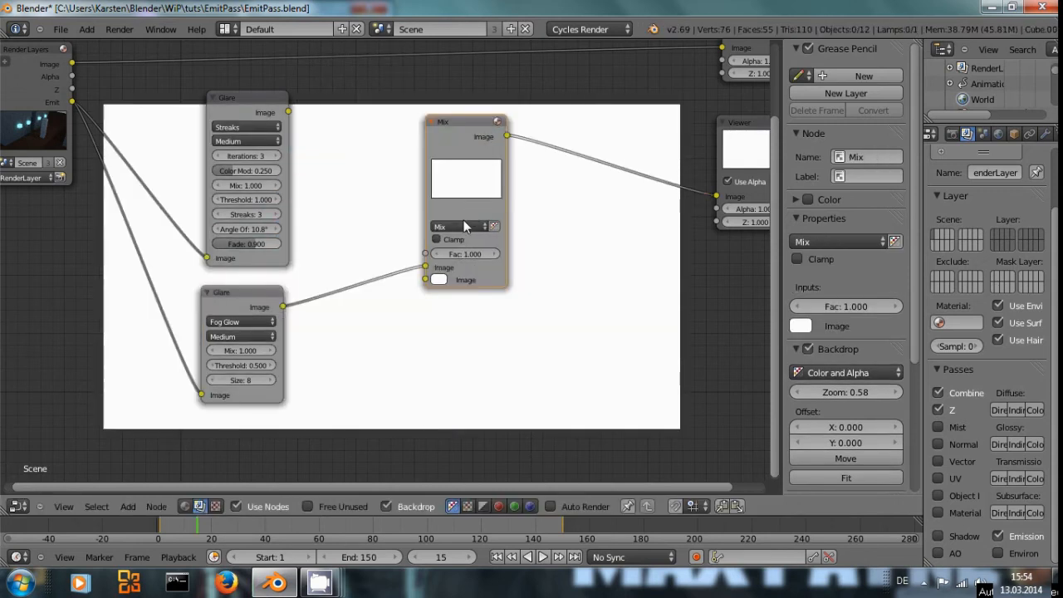
click(461, 226)
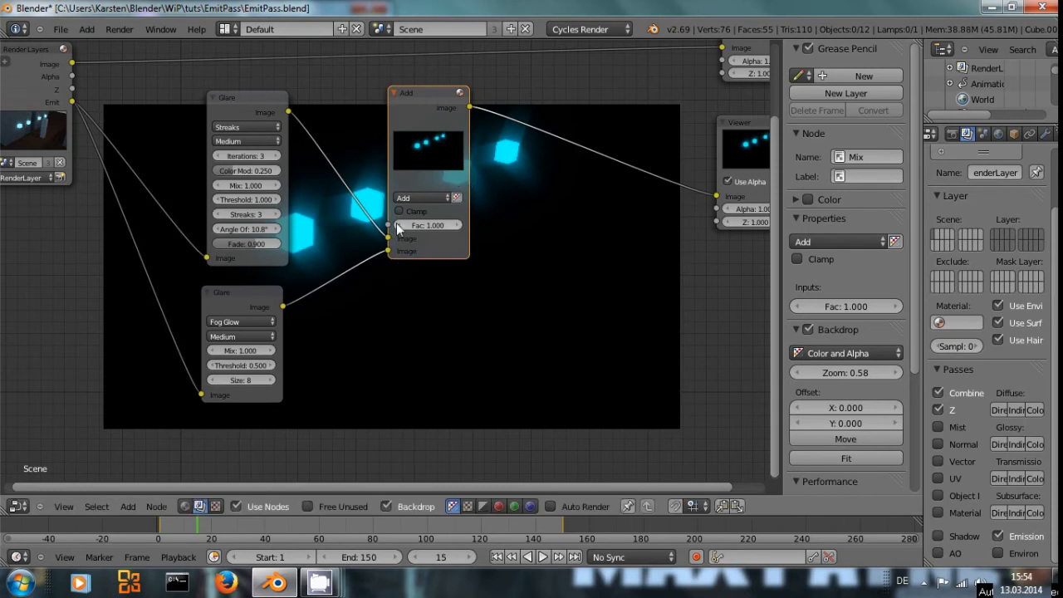
mouse_move(399, 225)
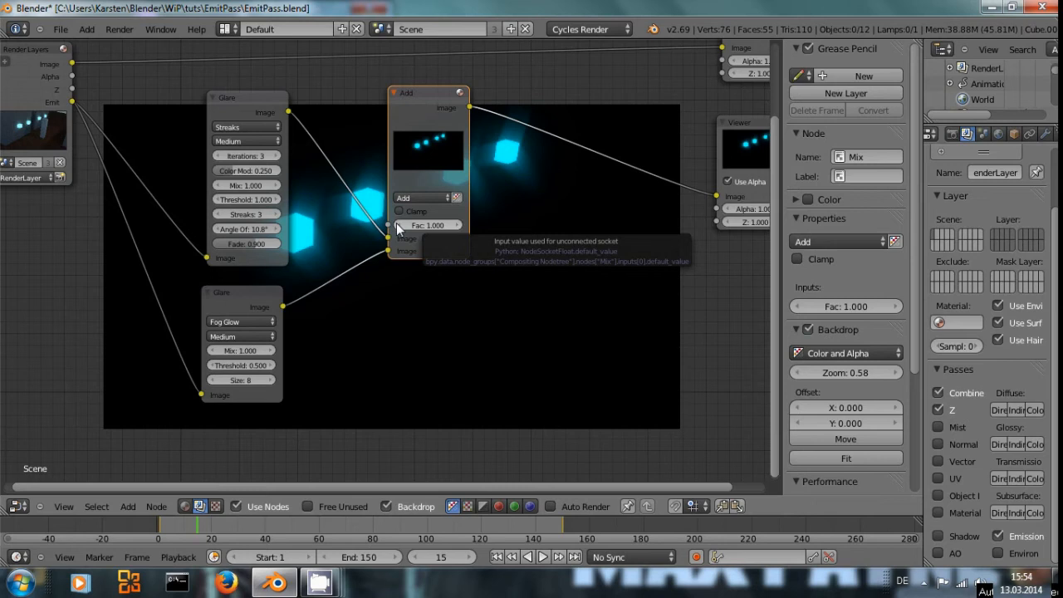
drag(427, 225, 427, 225)
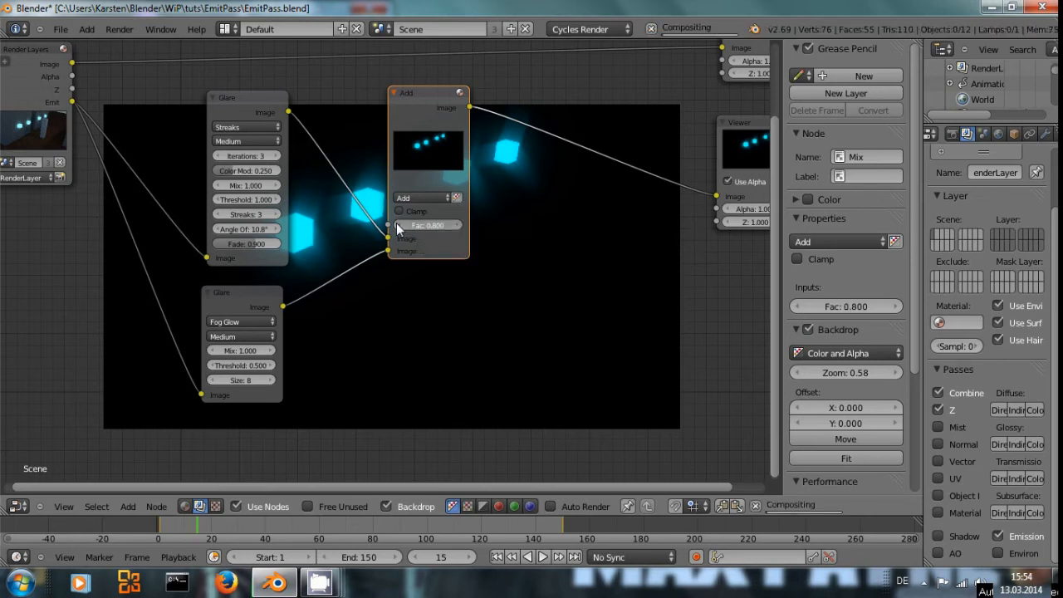
drag(428, 225, 407, 225)
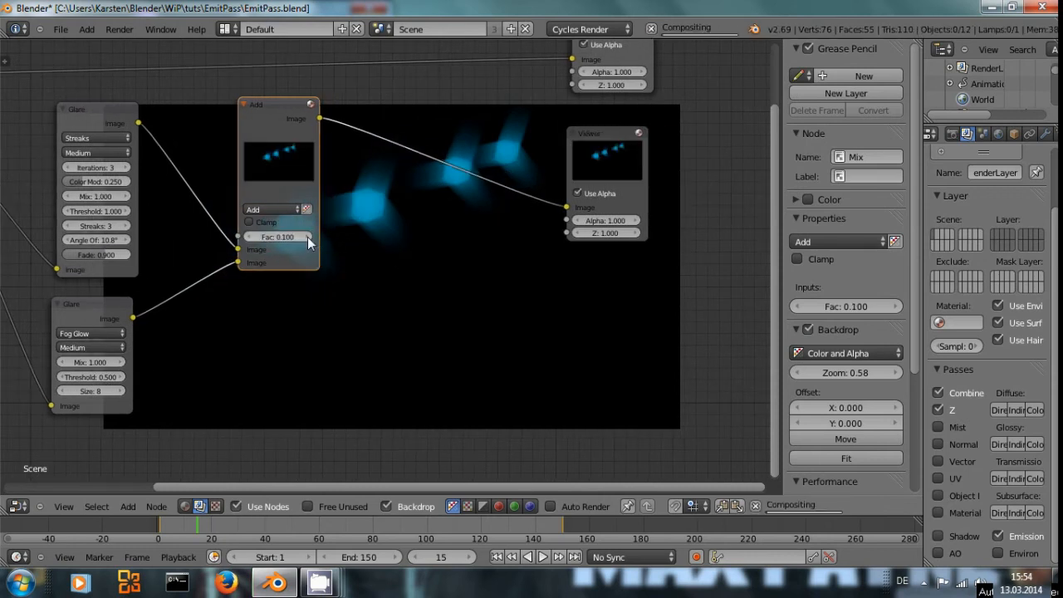
drag(278, 236, 315, 236)
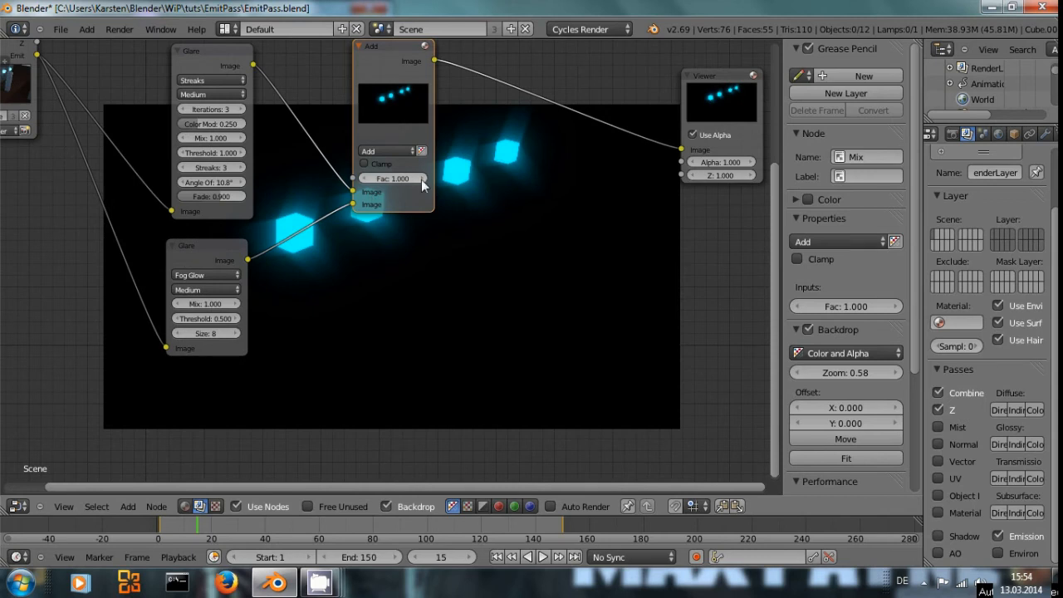
mouse_move(361, 210)
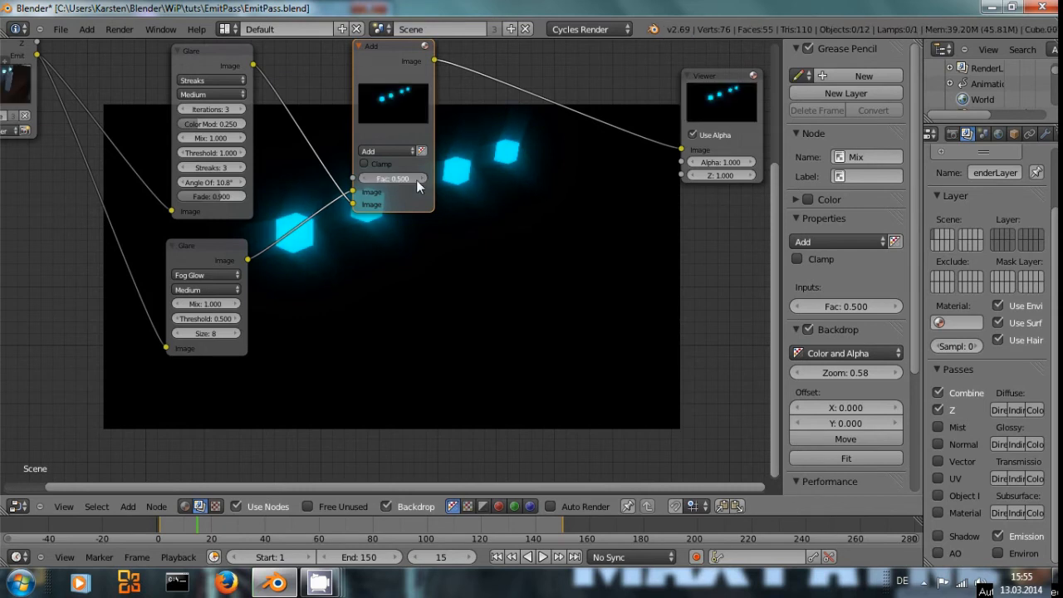
drag(390, 178, 390, 178)
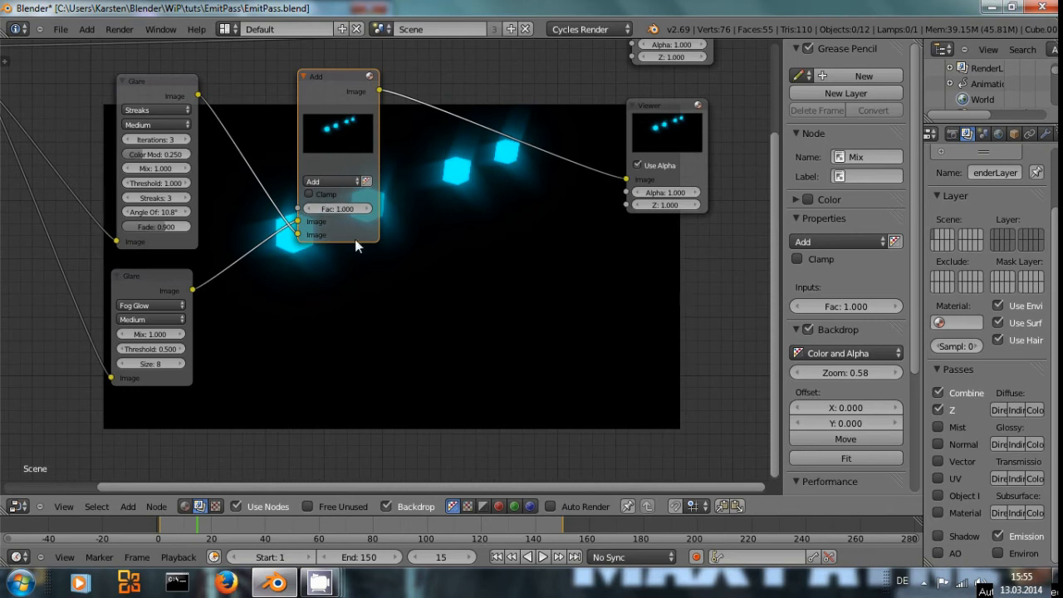
Step: Duplicate the fog glow glare as a Ghosts glare, threshold about 0.8, mixed in additively
drag(151, 276, 274, 399)
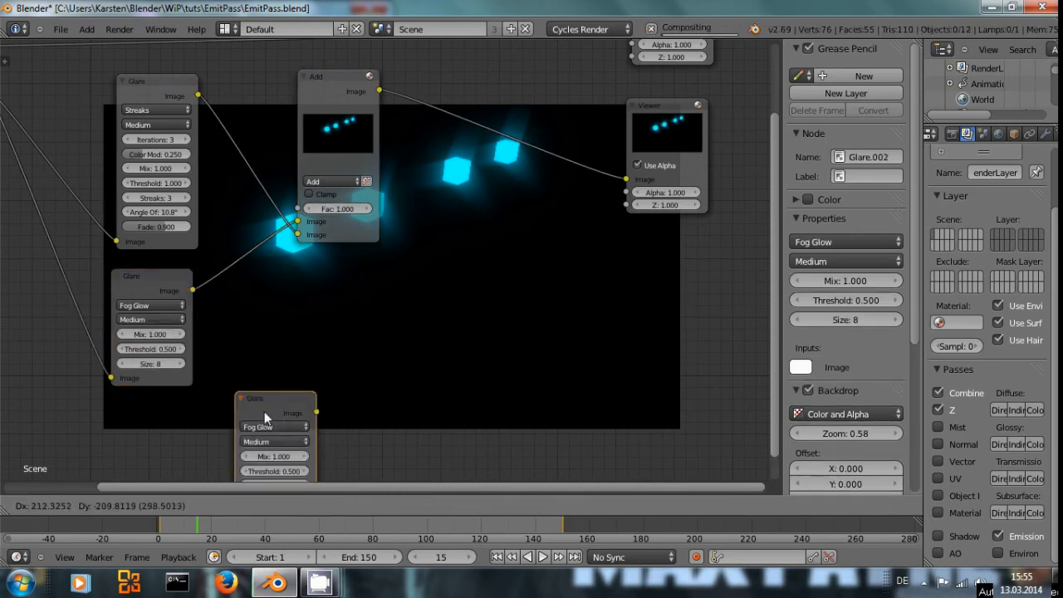
click(273, 426)
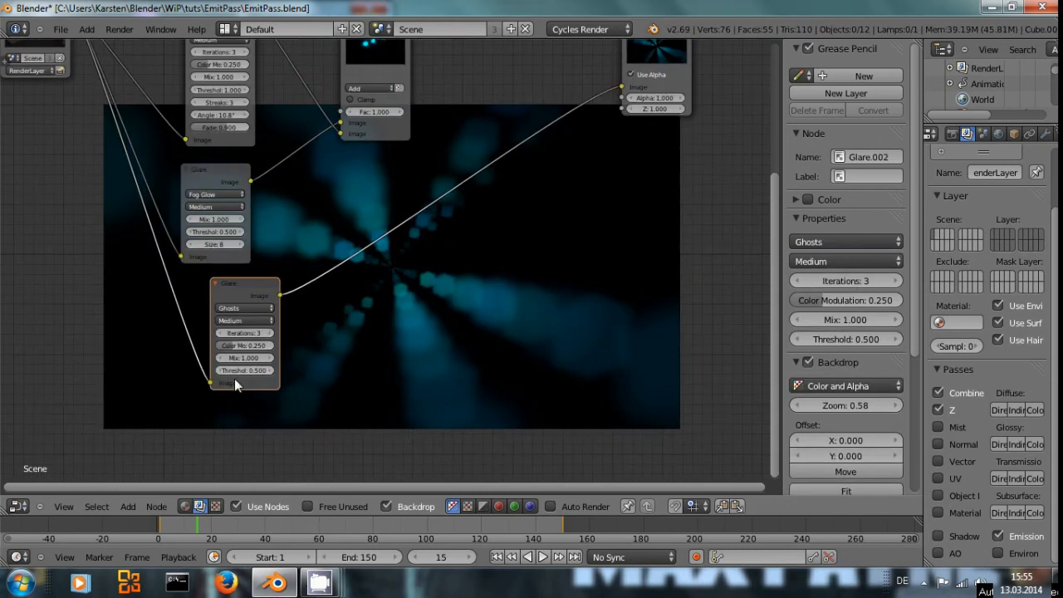
mouse_move(245, 371)
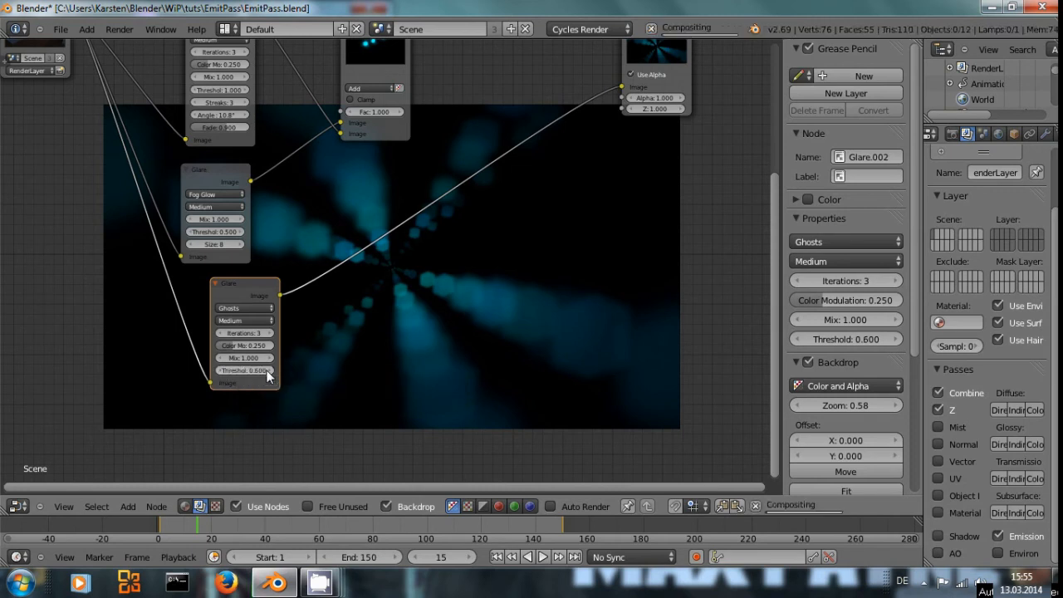
drag(245, 370, 266, 370)
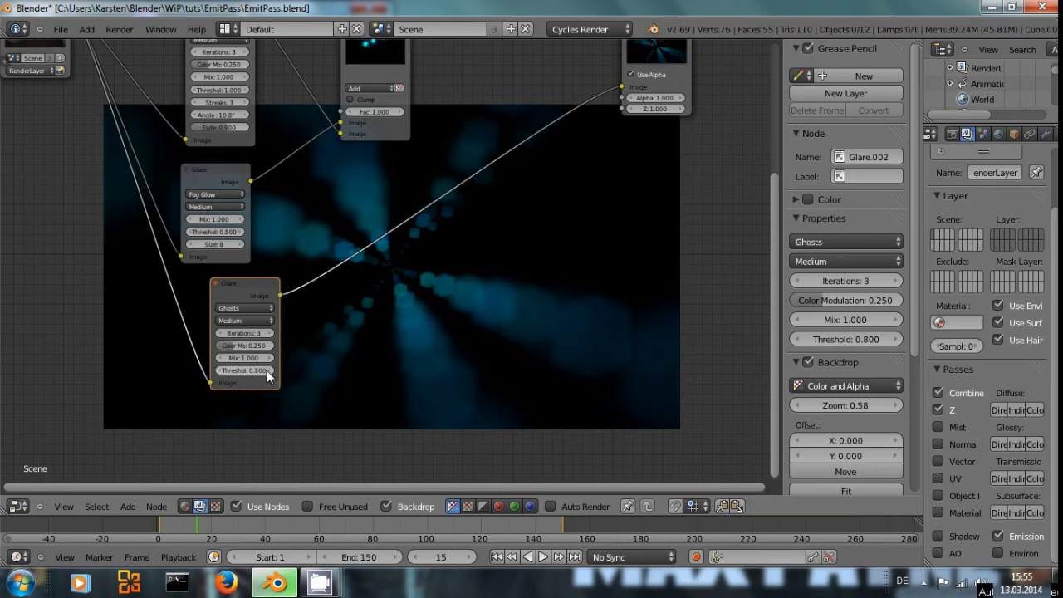
drag(244, 370, 265, 370)
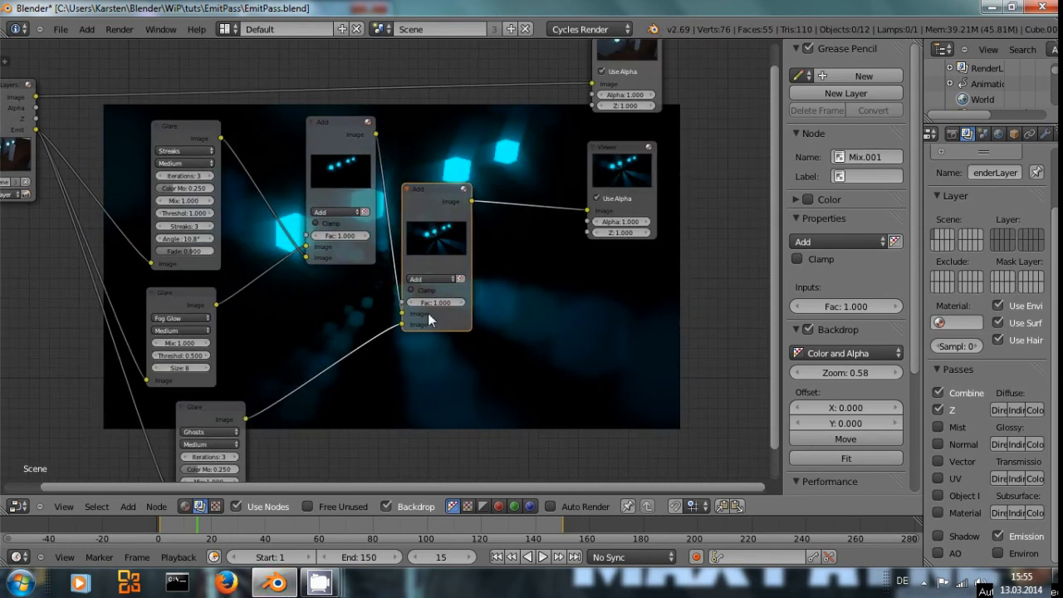
drag(436, 302, 436, 301)
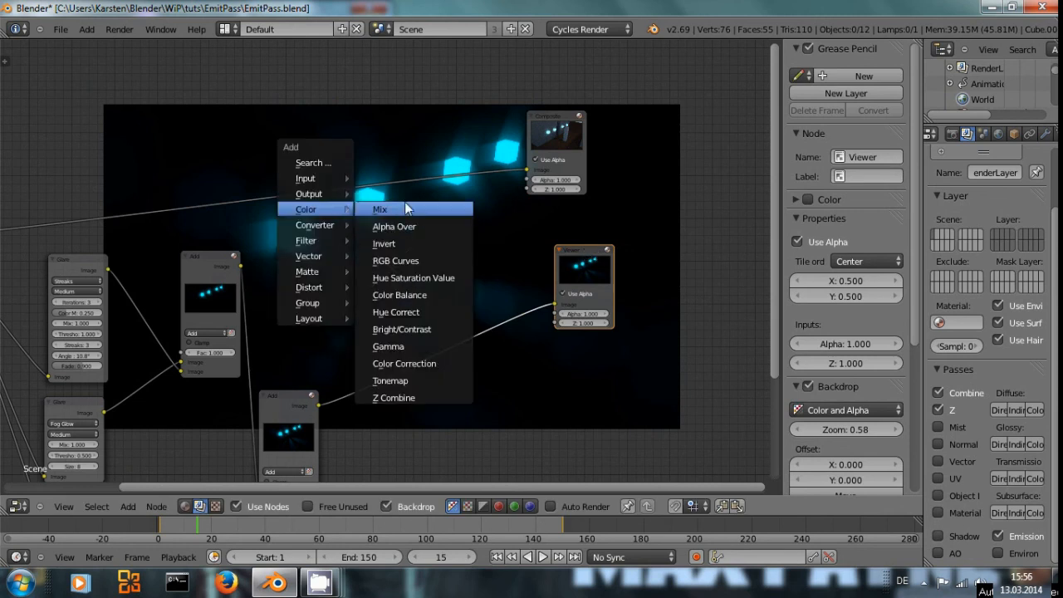
Step: Add an Add-mode Mix node layering the glare sum over the render into Composite and Viewer
click(380, 209)
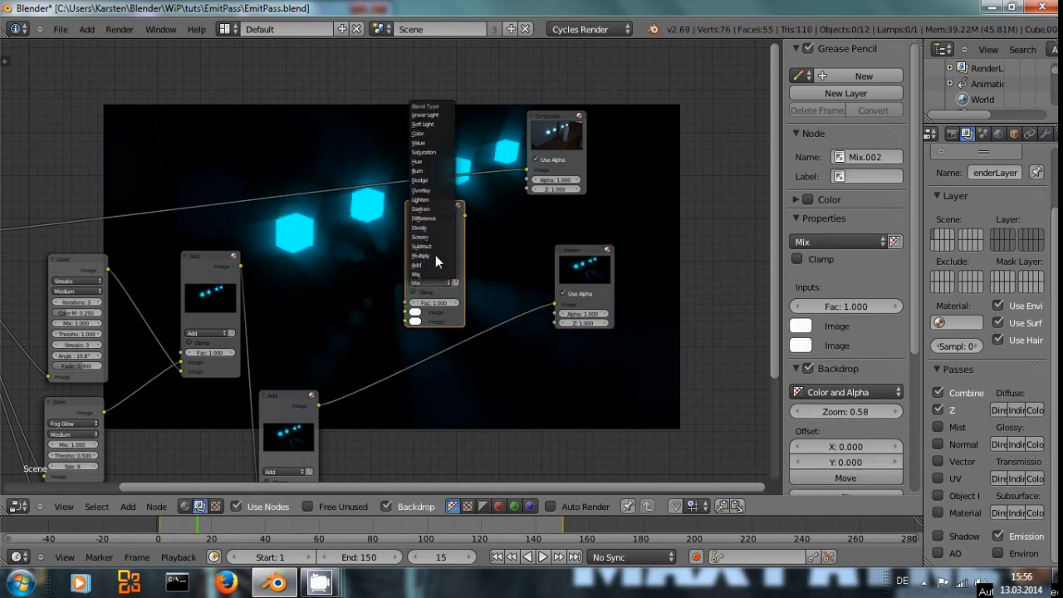
click(415, 265)
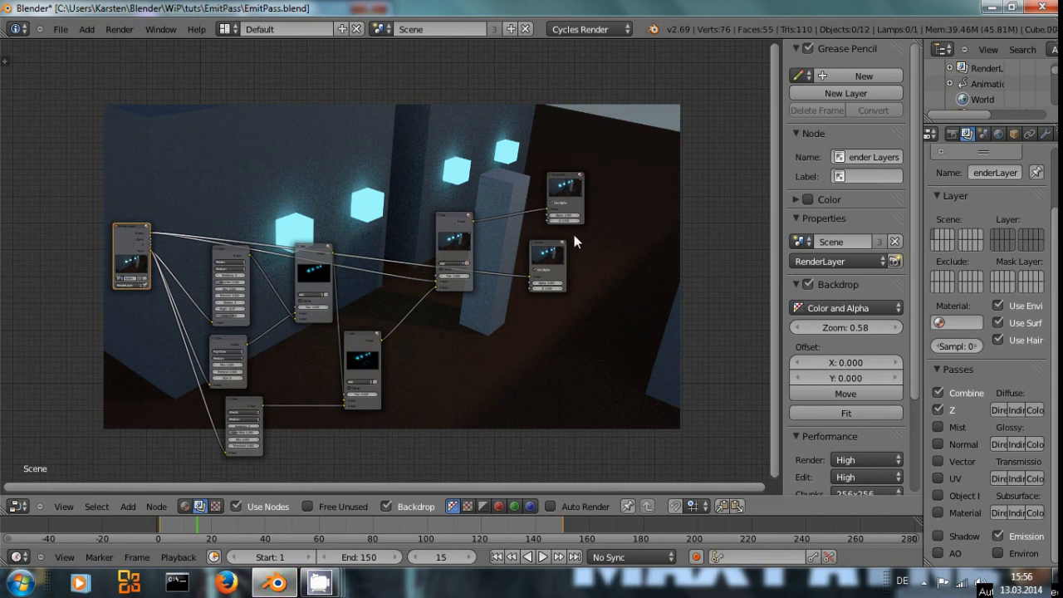
click(446, 218)
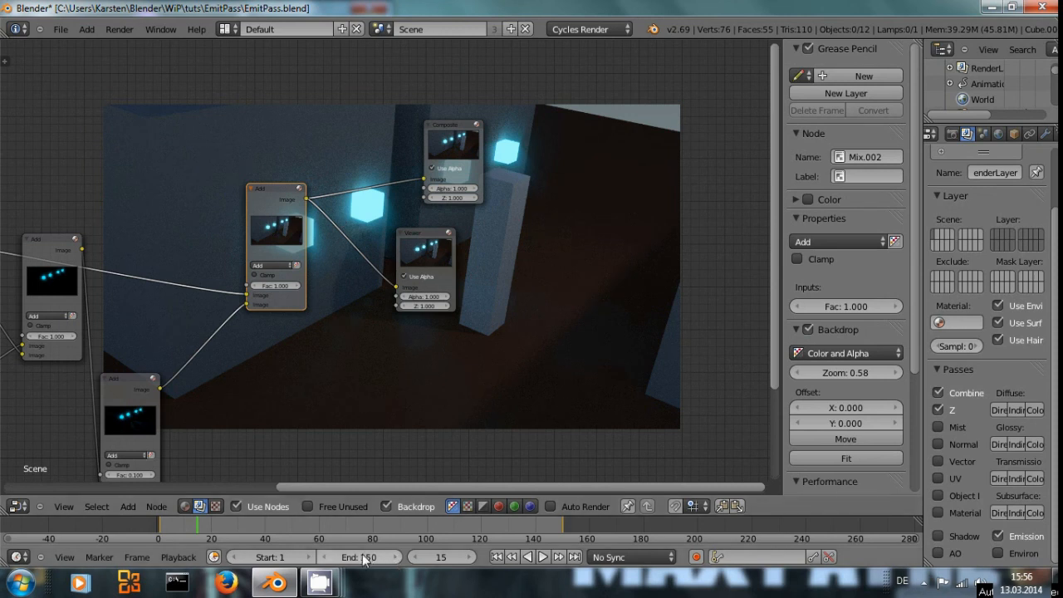
click(319, 582)
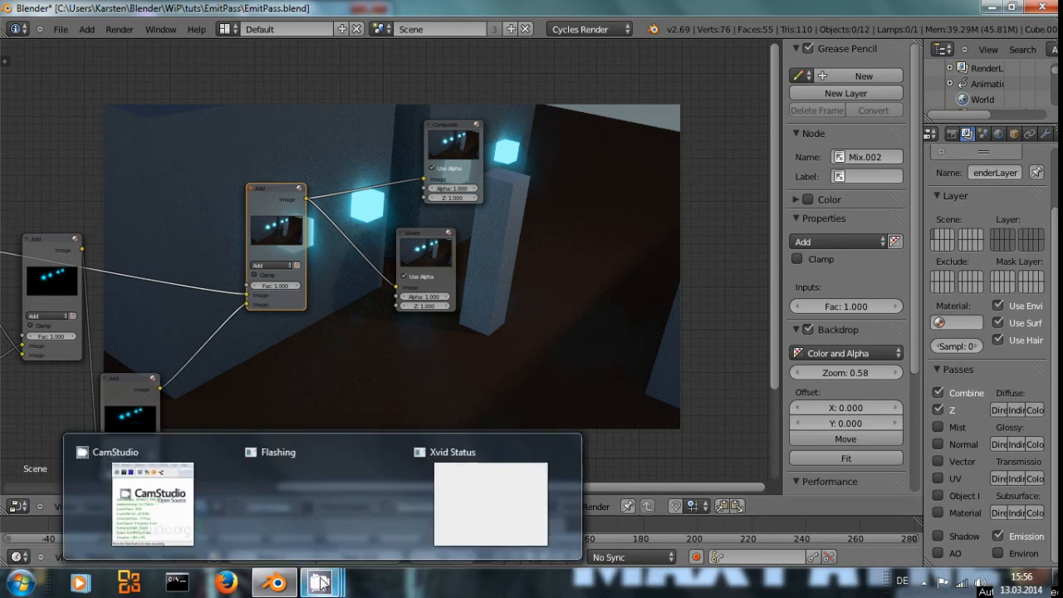